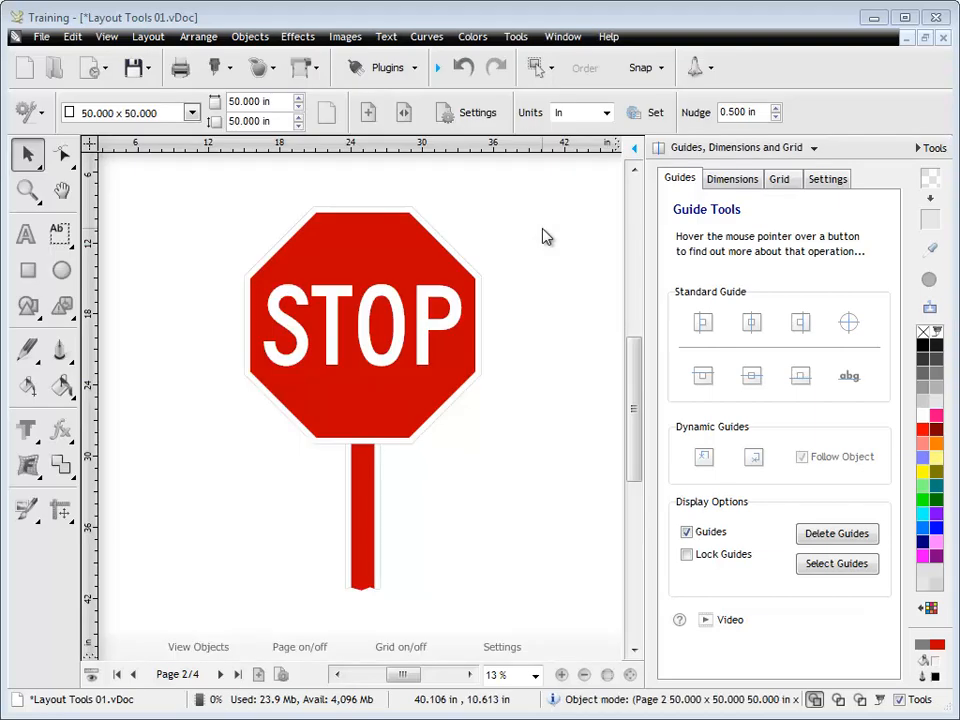
mouse_move(687, 183)
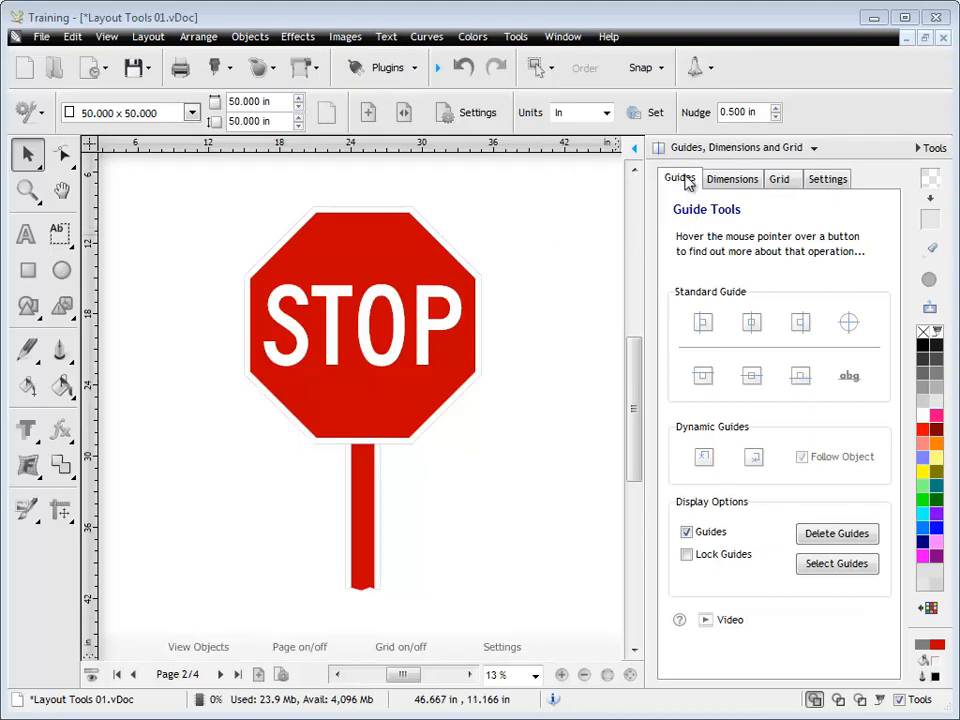
mouse_move(720, 195)
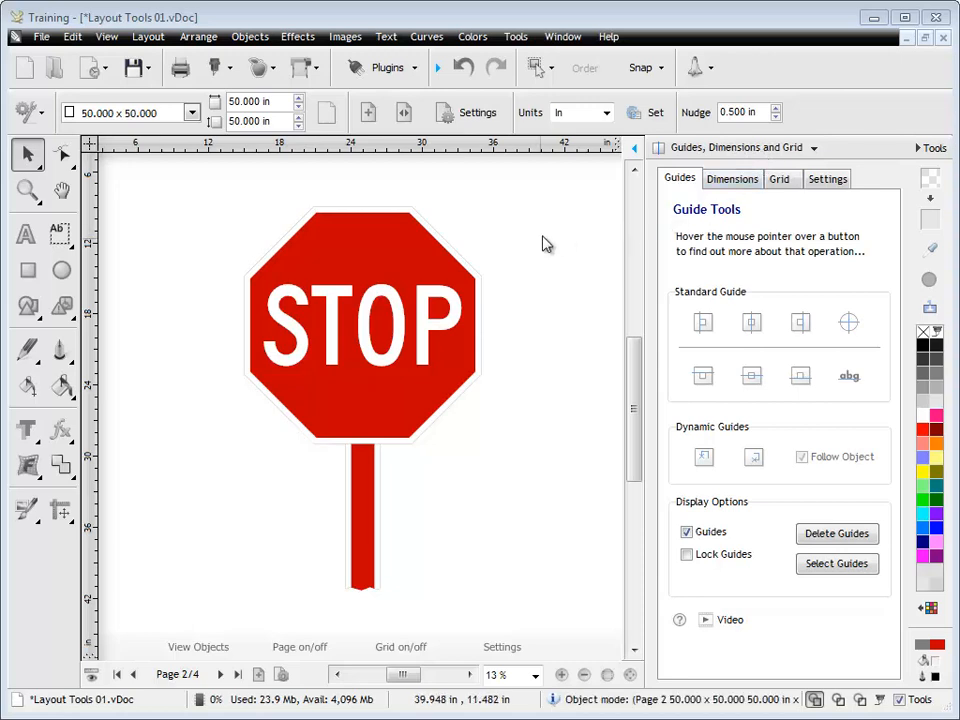
mouse_move(678, 296)
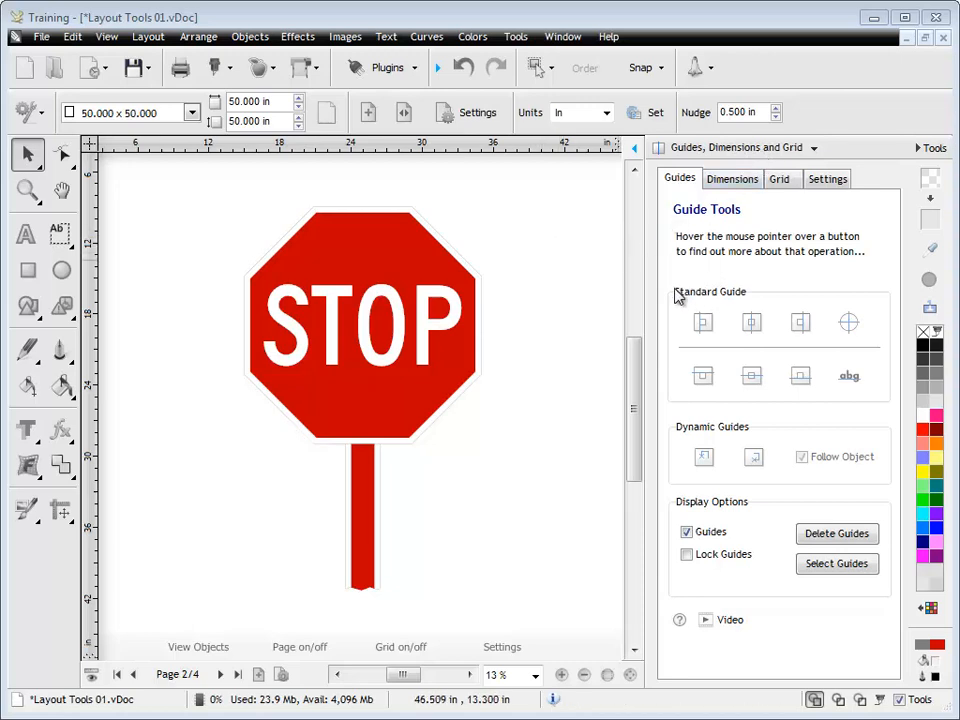
mouse_move(705, 518)
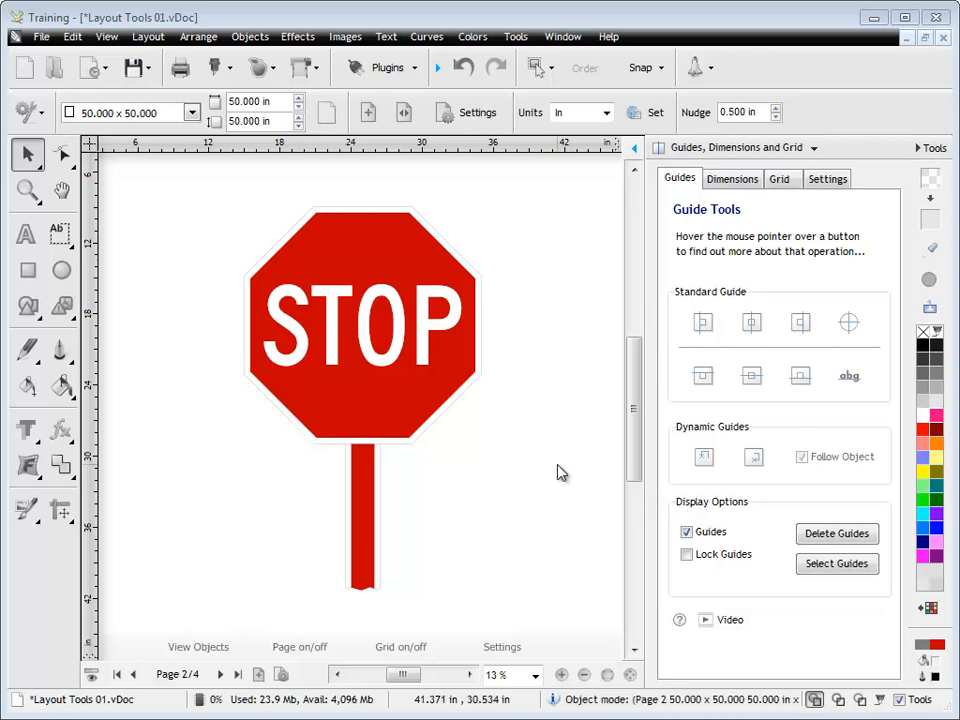
Add edge and centre guides to the selected stop sign, then hide and show guides.
left_click(362, 325)
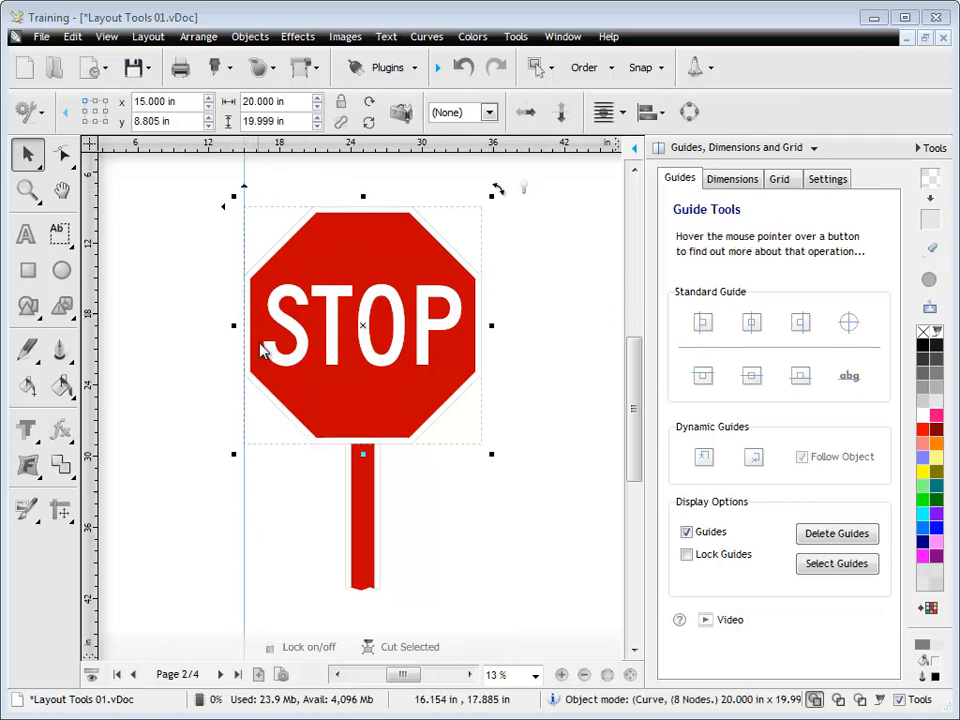
mouse_move(751, 322)
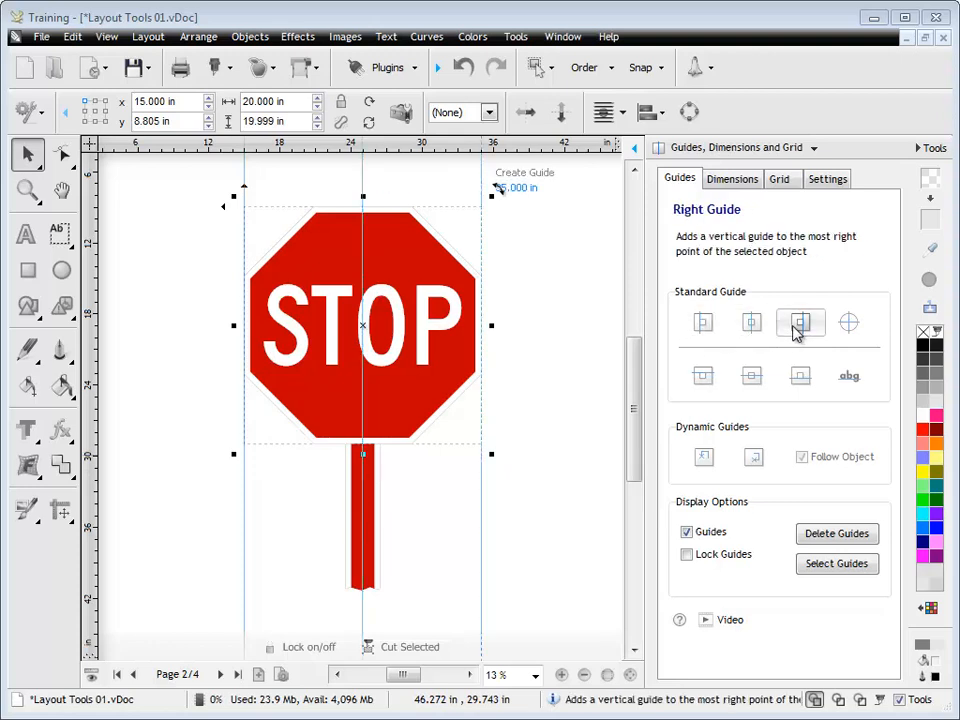
mouse_move(751, 375)
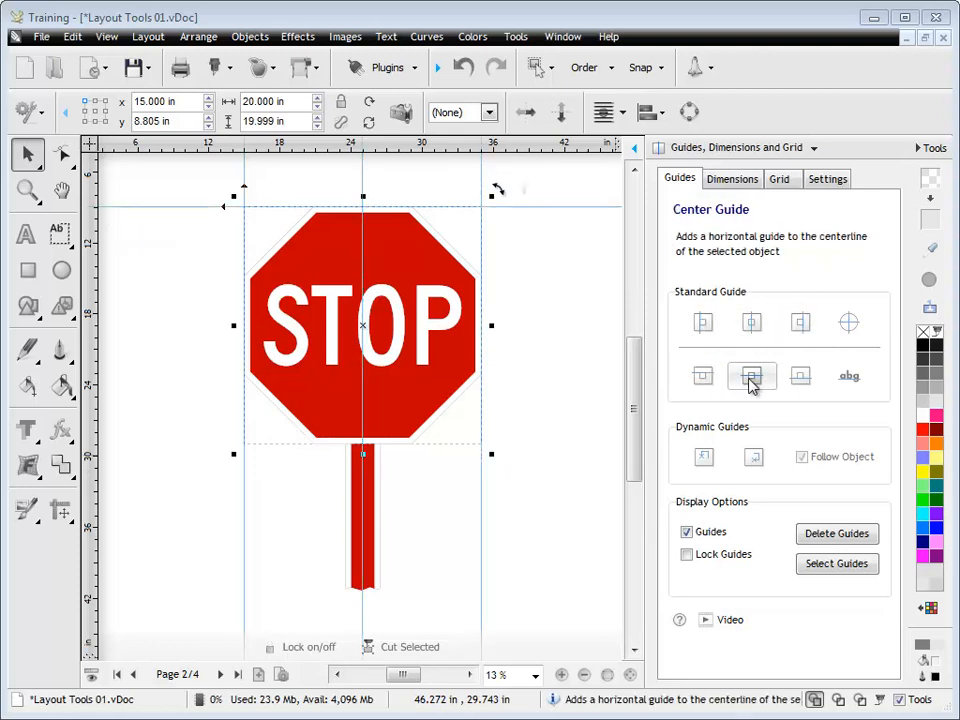
left_click(752, 377)
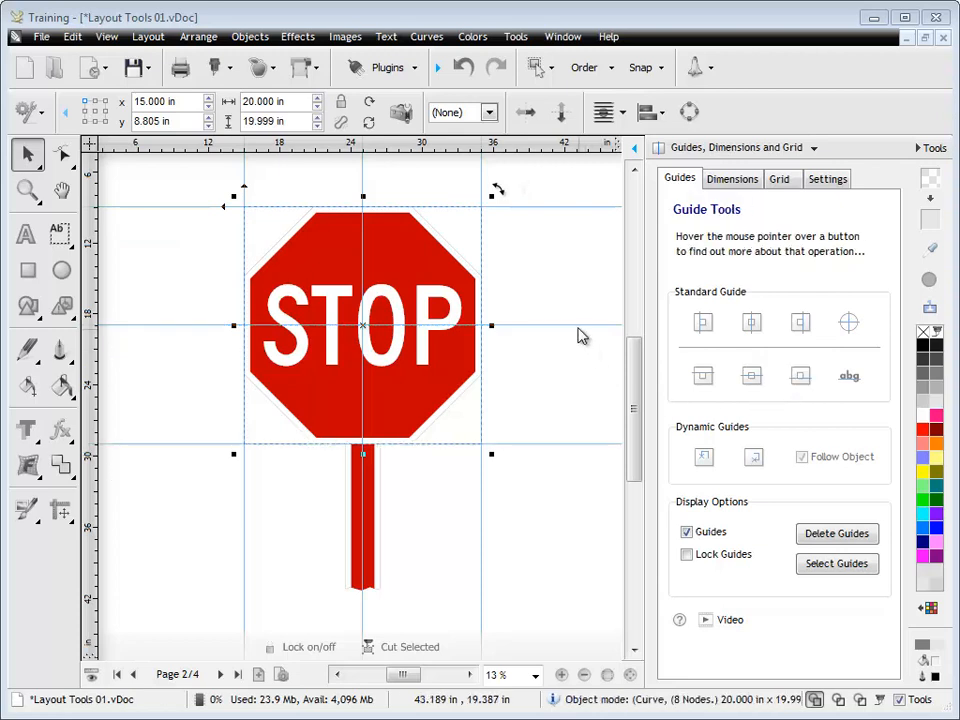
mouse_move(575, 470)
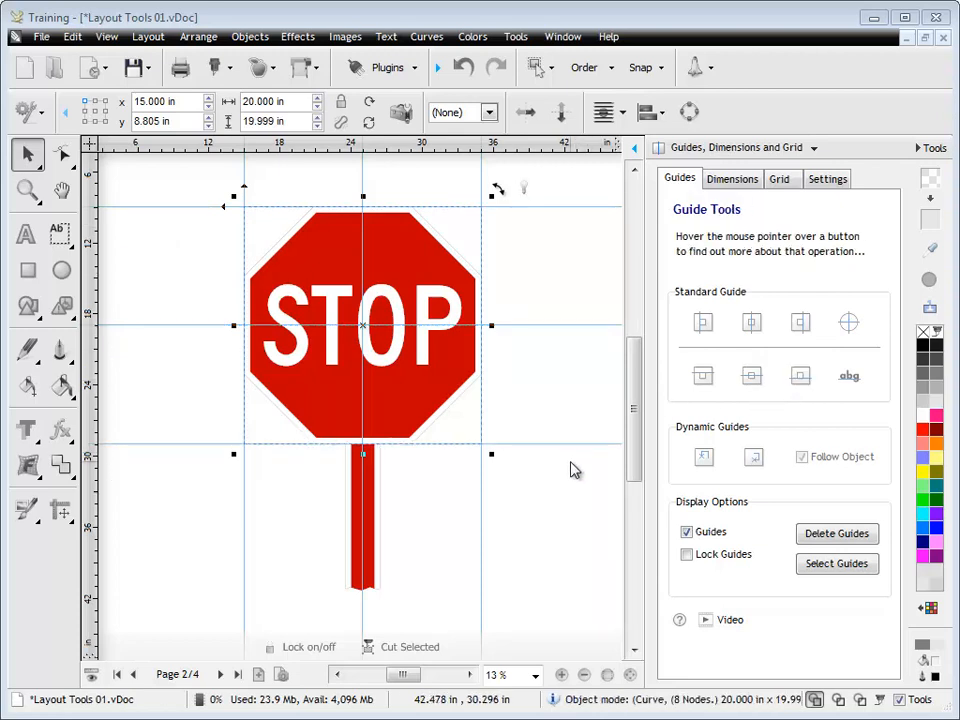
left_click(687, 531)
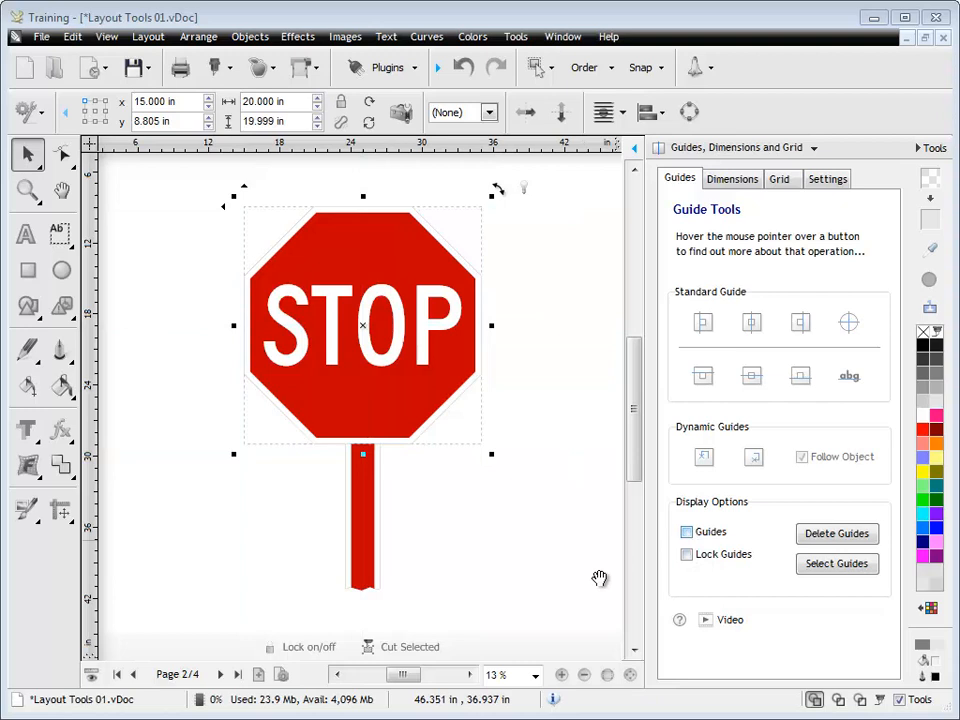
left_click(687, 531)
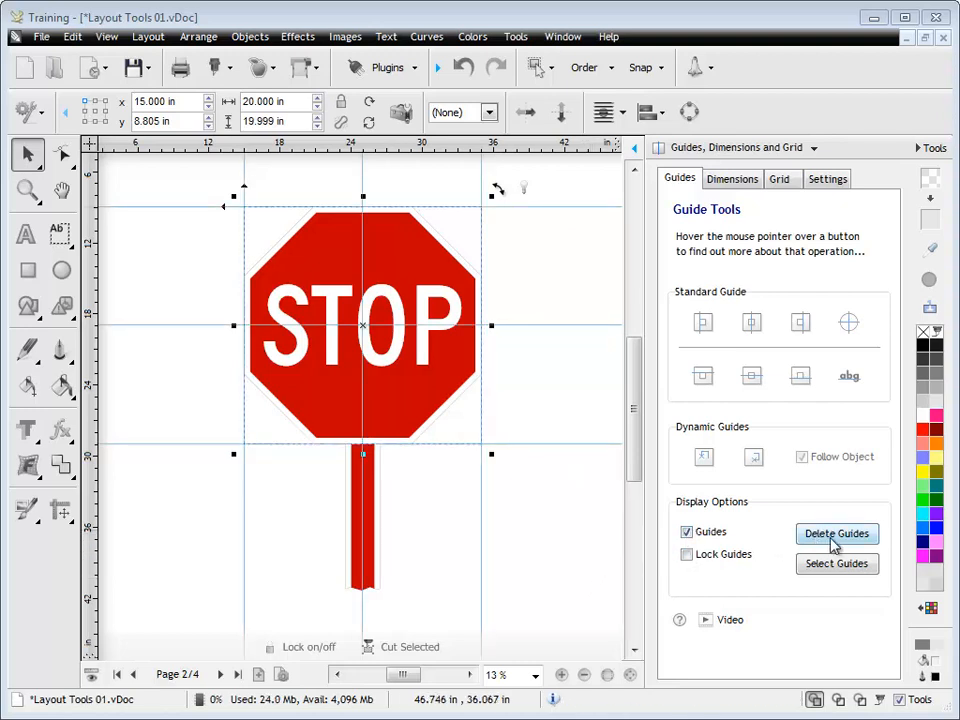
Delete the stop sign's guides, add a ruler guide, and select every guide on the page.
left_click(836, 533)
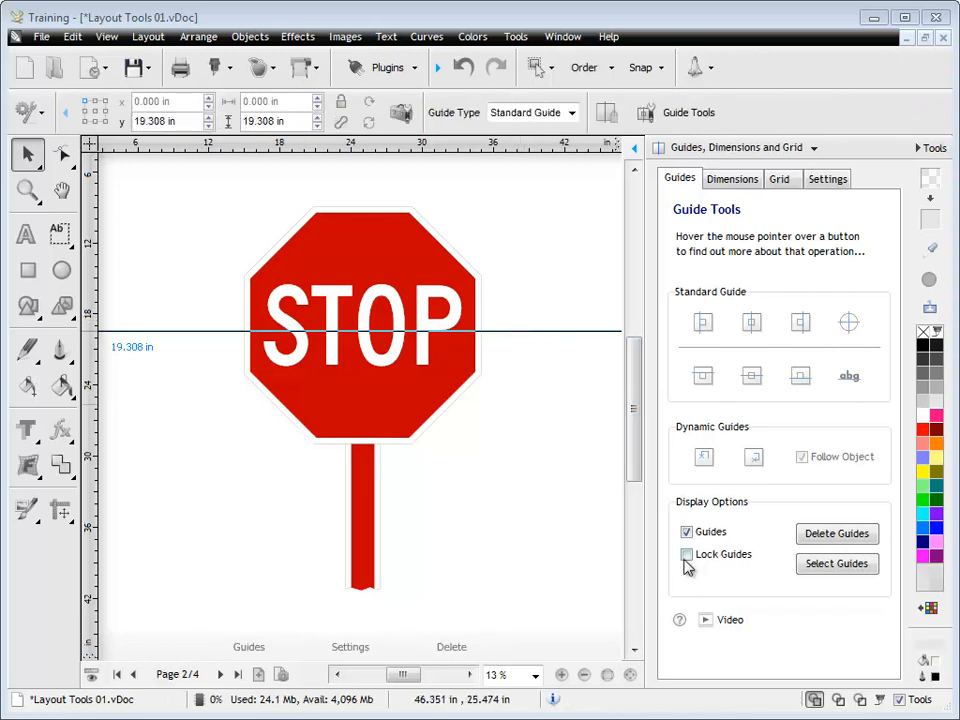
left_click(687, 554)
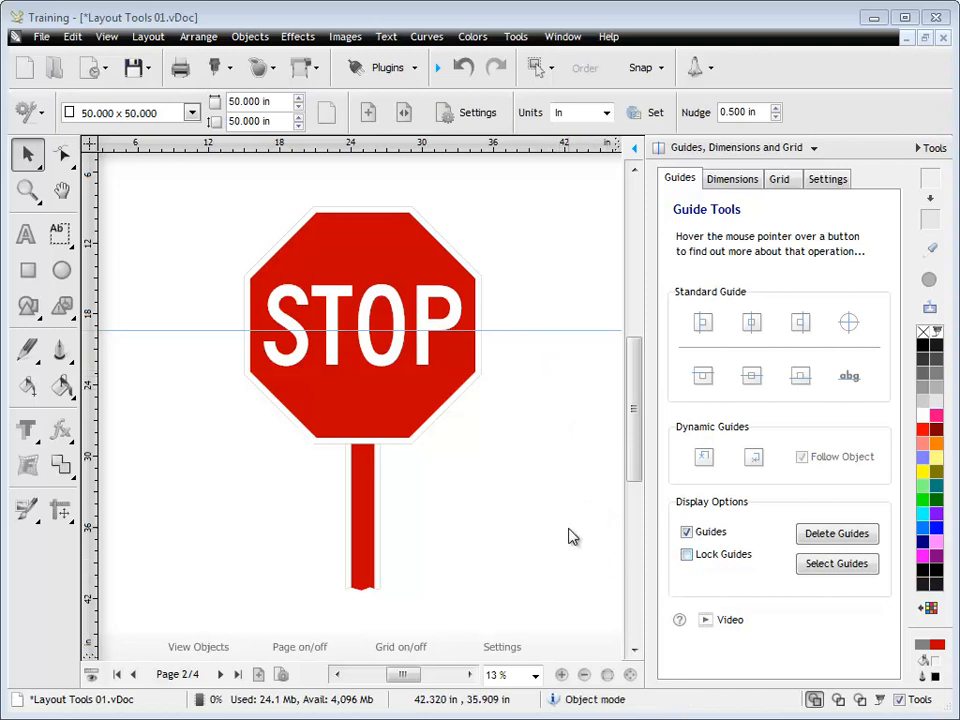
left_click(836, 564)
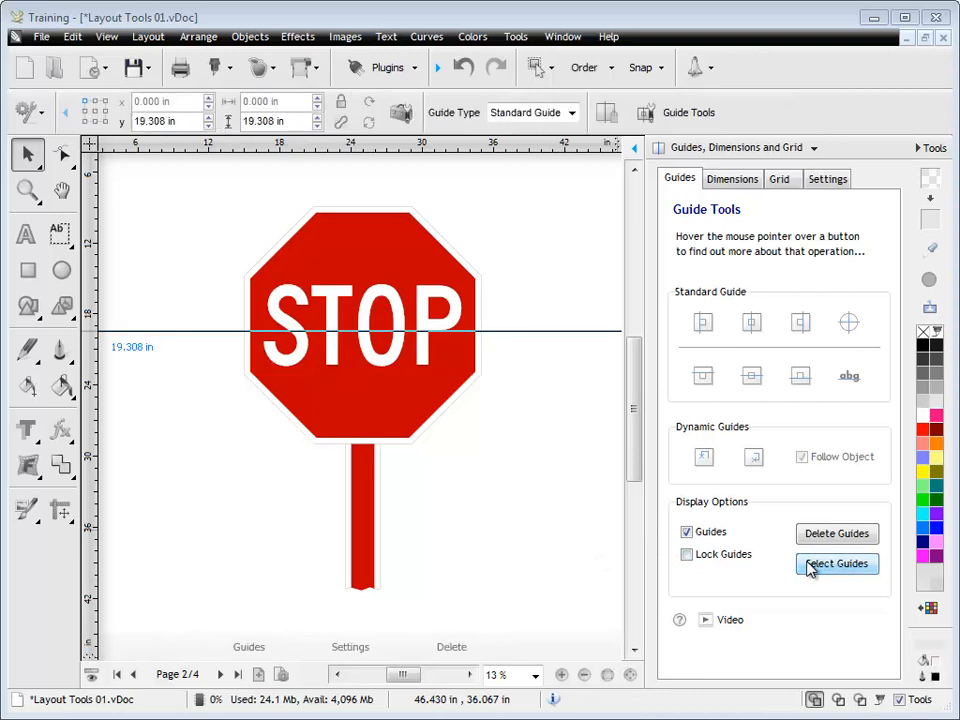
mouse_move(830, 533)
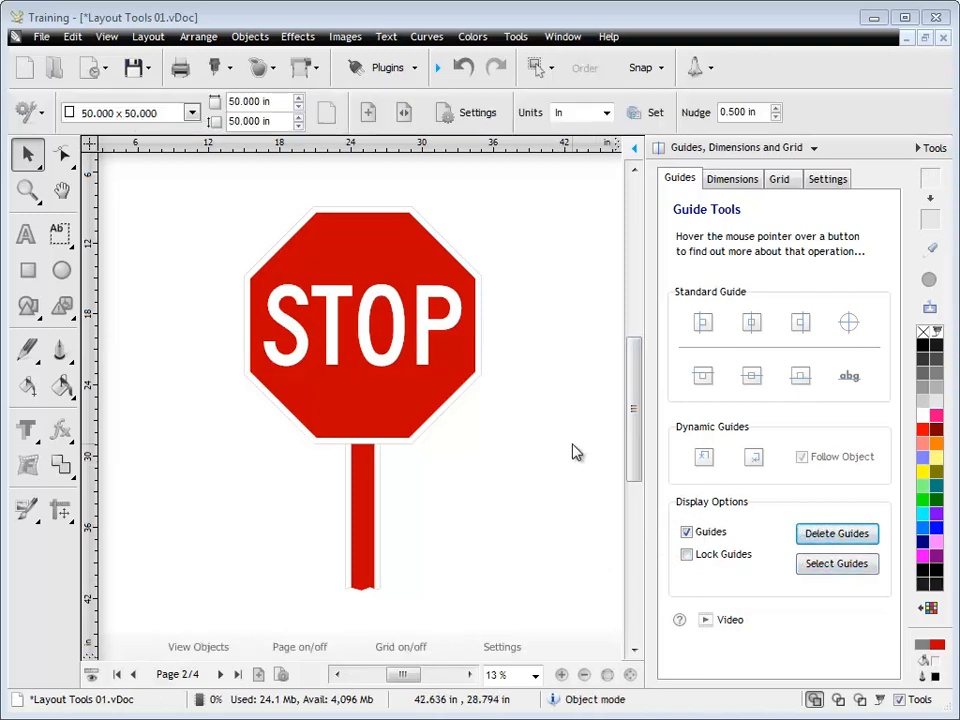
mouse_move(590, 447)
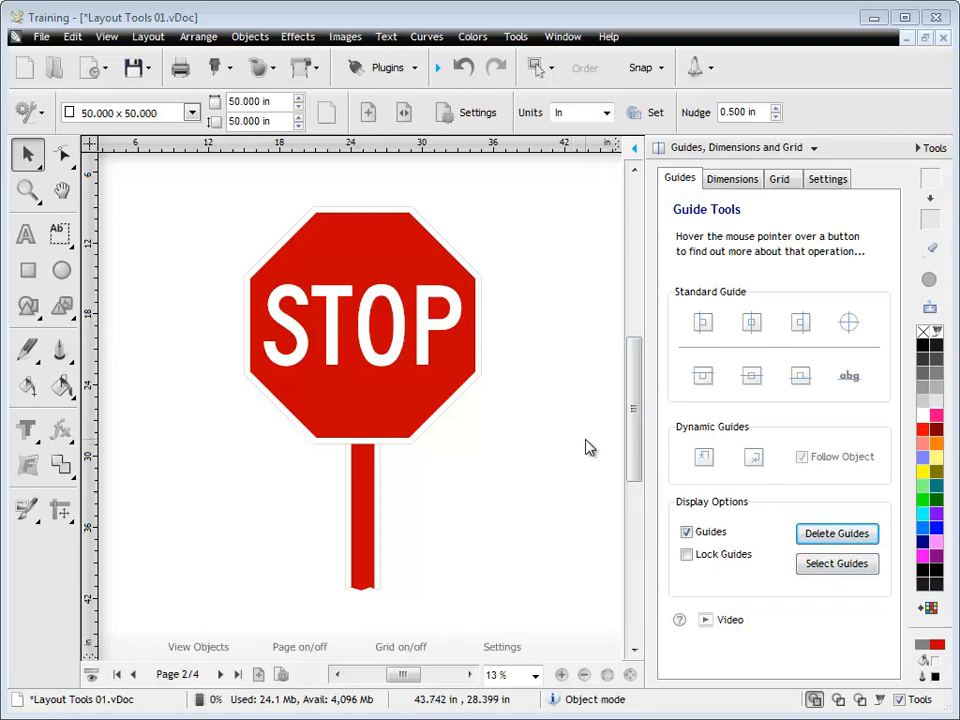
On the next page, drag the condensed 'lazy dog' text until its baseline rests on the guide.
left_click(221, 674)
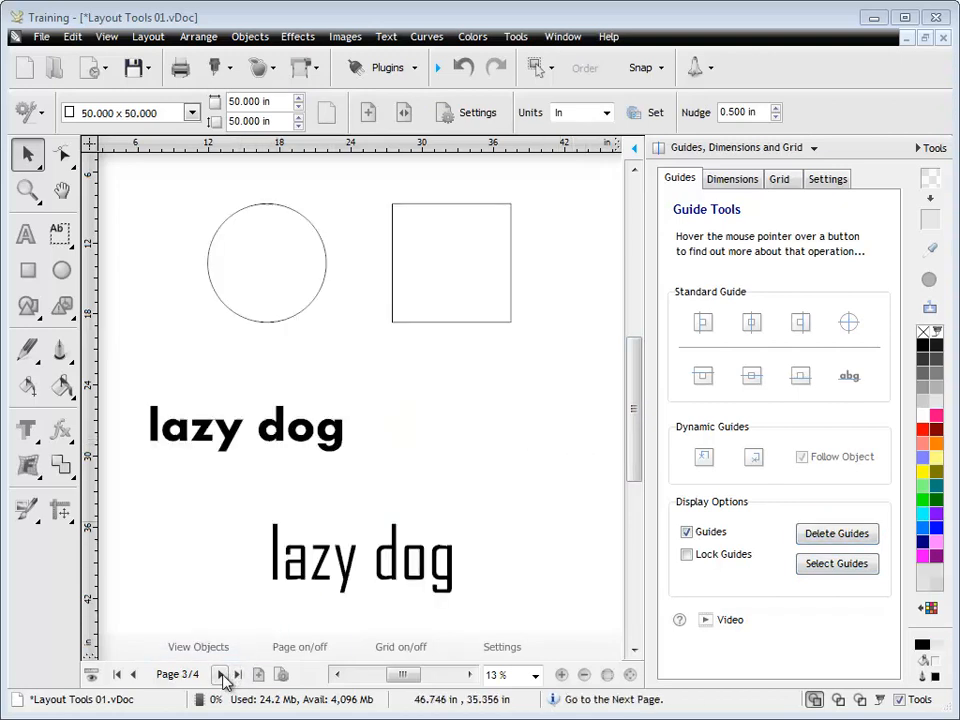
left_click(245, 428)
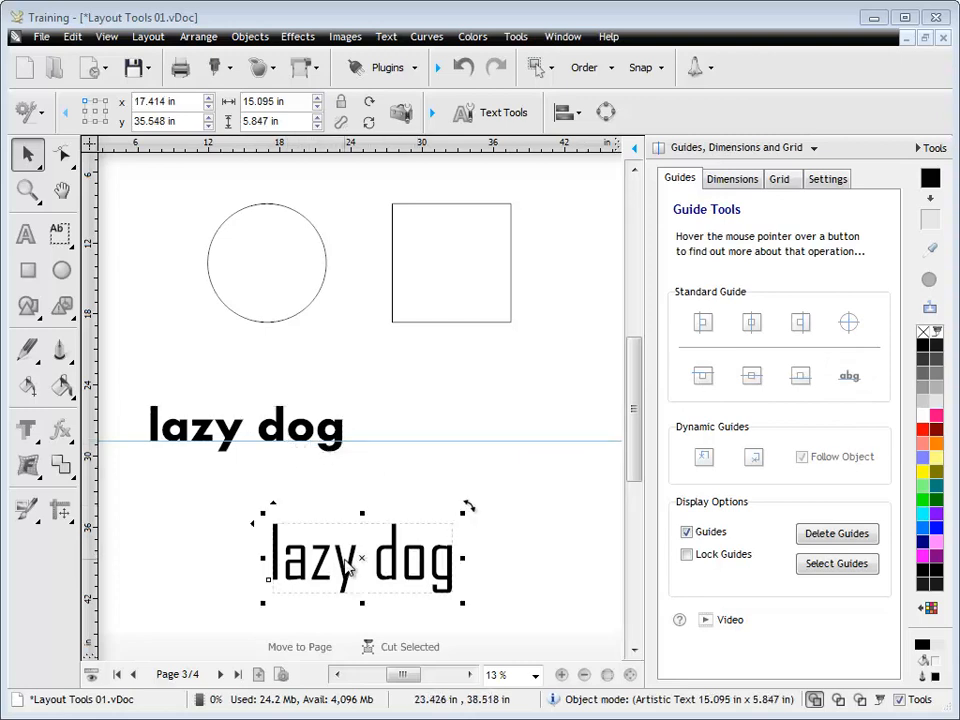
left_click_drag(360, 558, 430, 465)
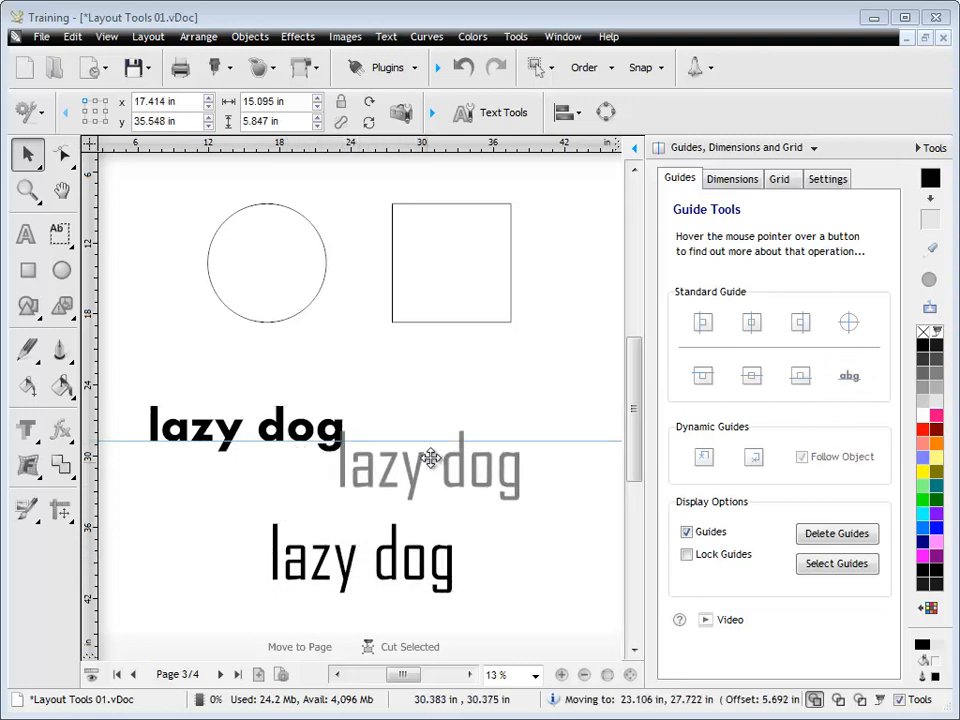
left_click_drag(430, 470, 485, 420)
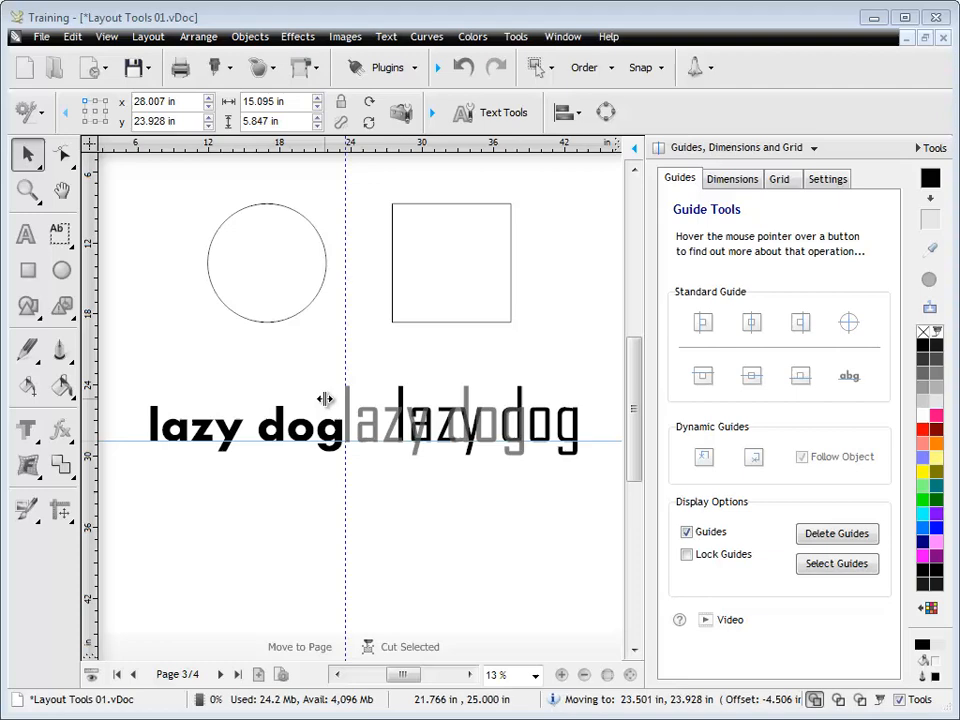
left_click_drag(325, 400, 355, 420)
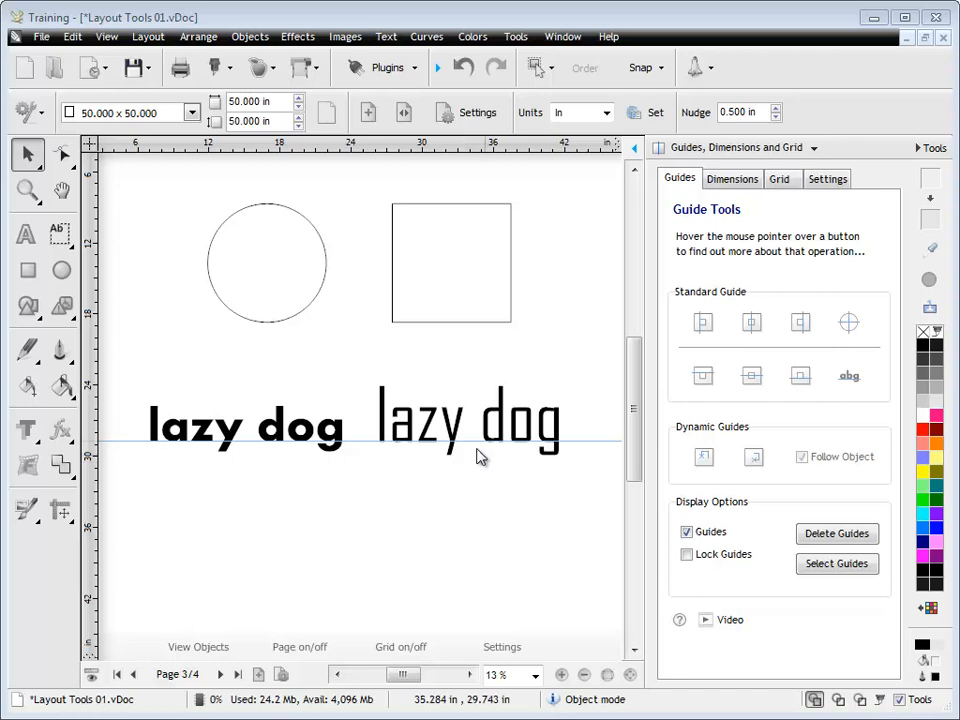
Place crossing guides through the circle's centre, then select the square.
left_click(267, 262)
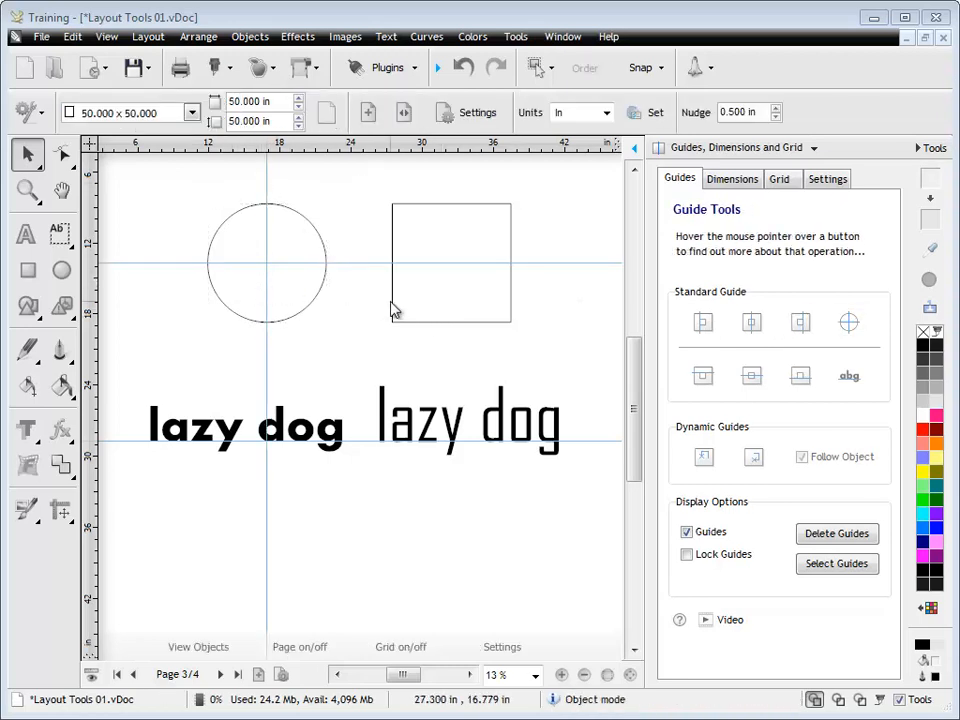
left_click(450, 262)
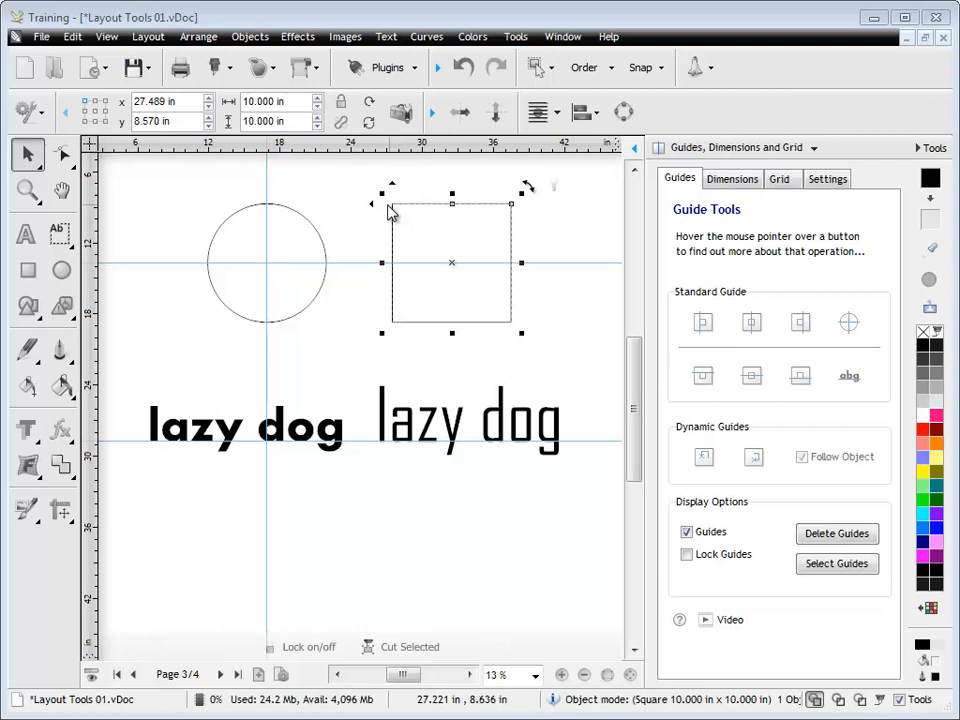
mouse_move(849, 322)
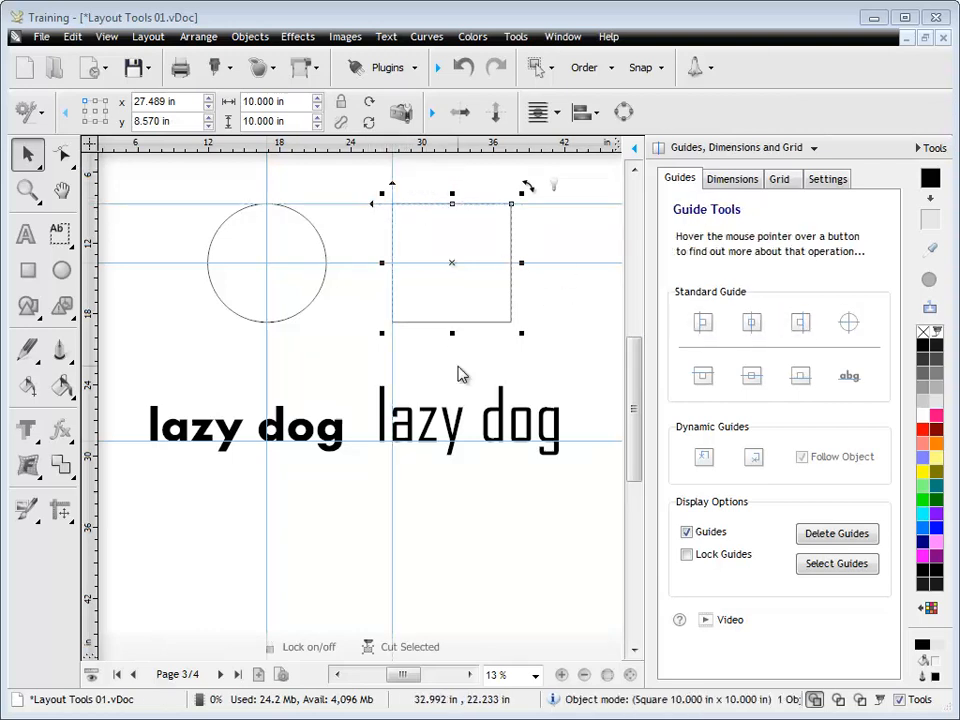
mouse_move(519, 518)
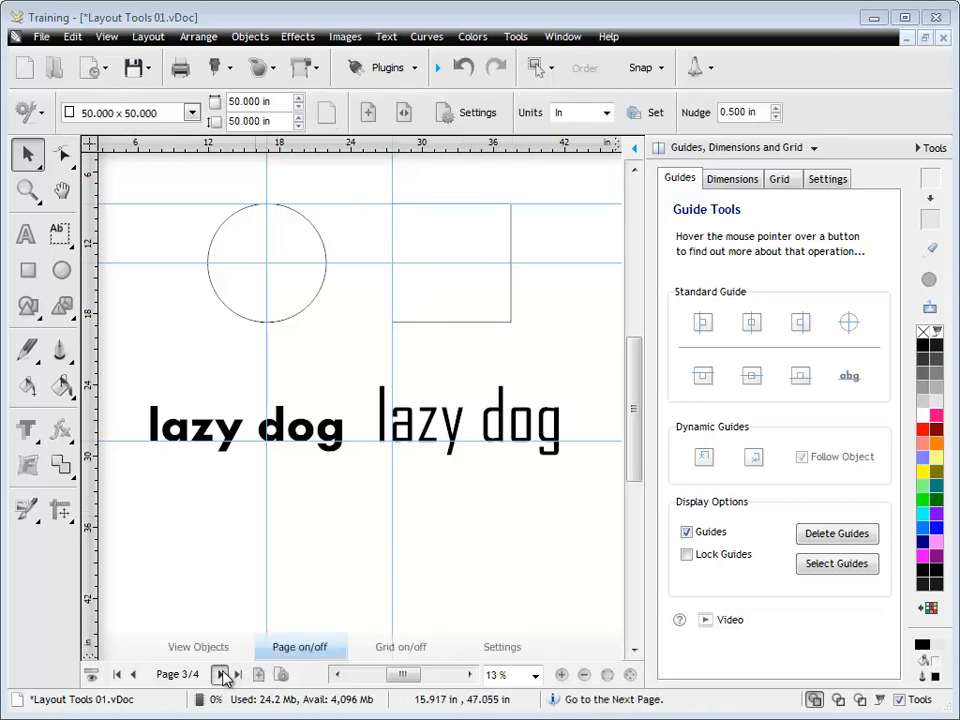
On the sports balls page, move the football against the 10-inch guide, then select the basketball.
left_click(219, 674)
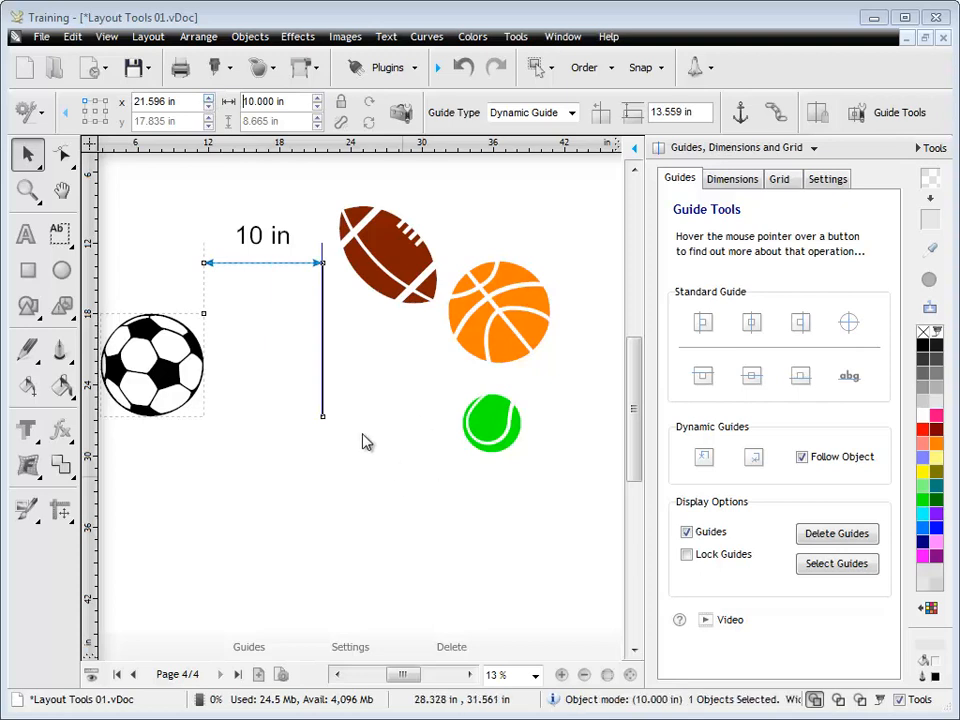
left_click(388, 255)
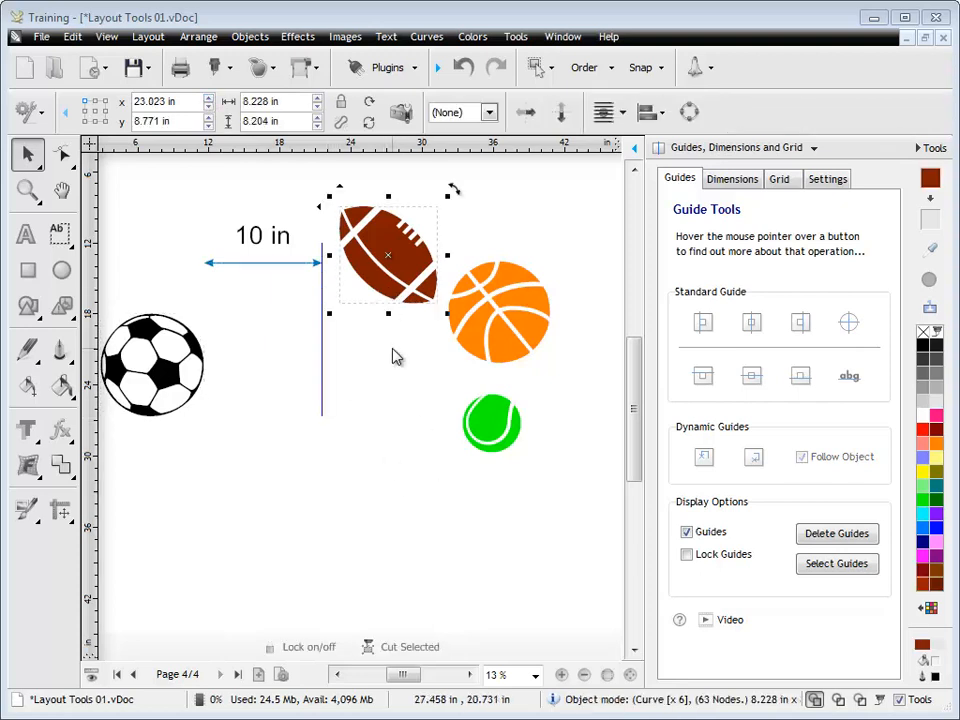
mouse_move(397, 263)
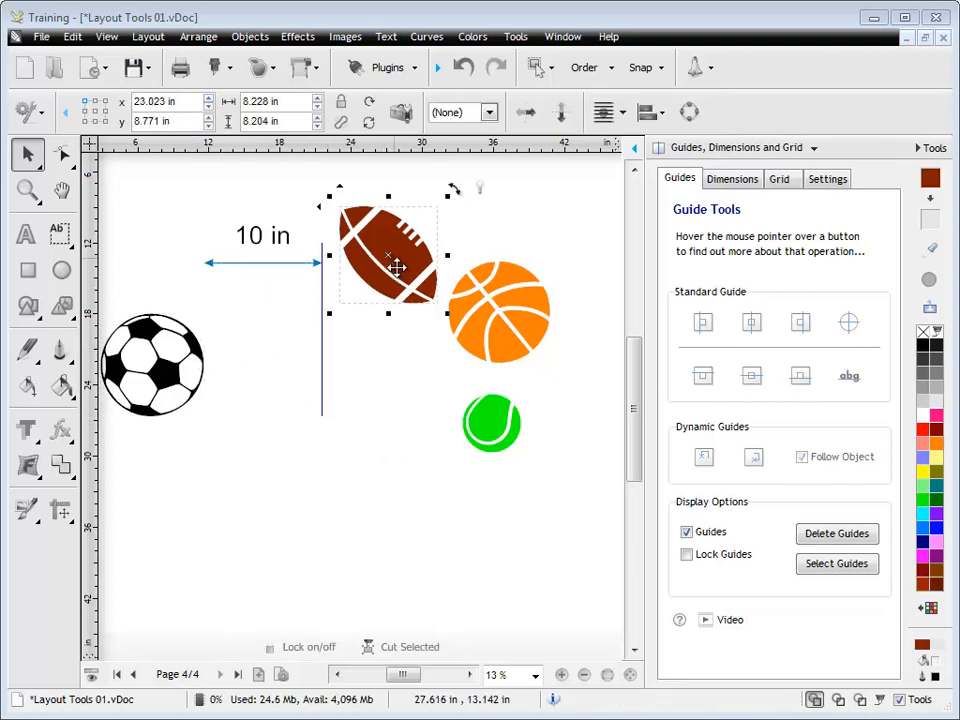
left_click_drag(388, 255, 370, 328)
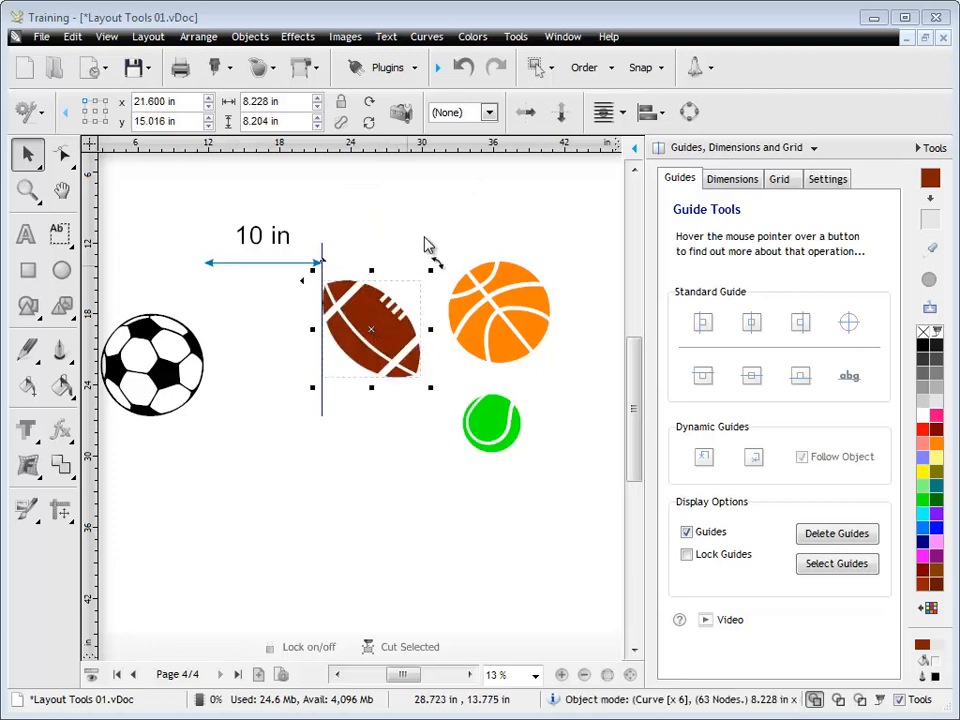
left_click(644, 67)
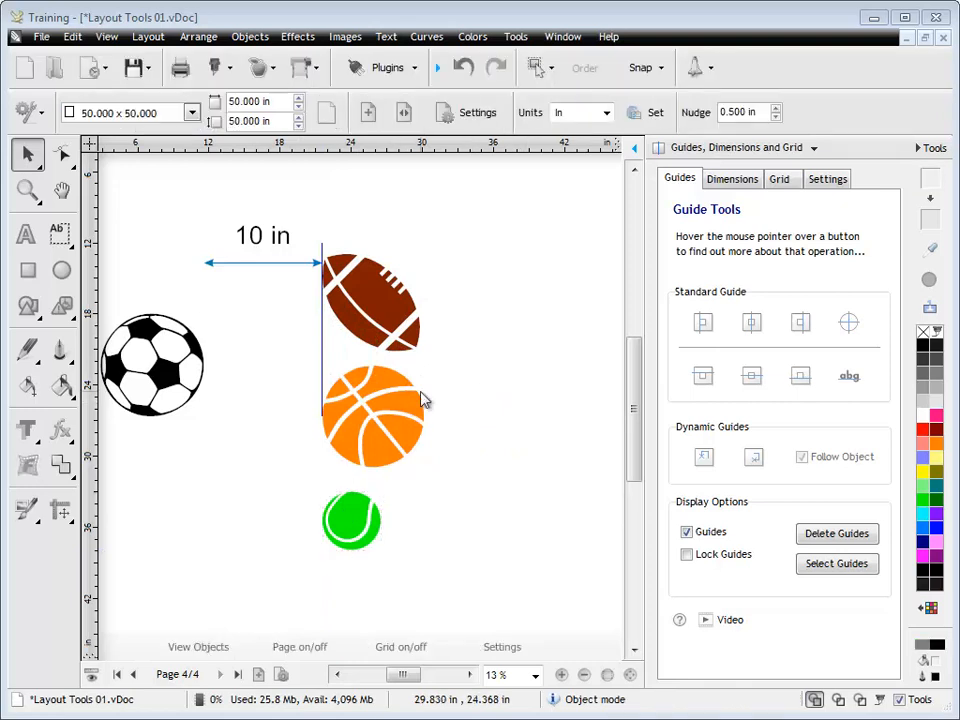
mouse_move(505, 400)
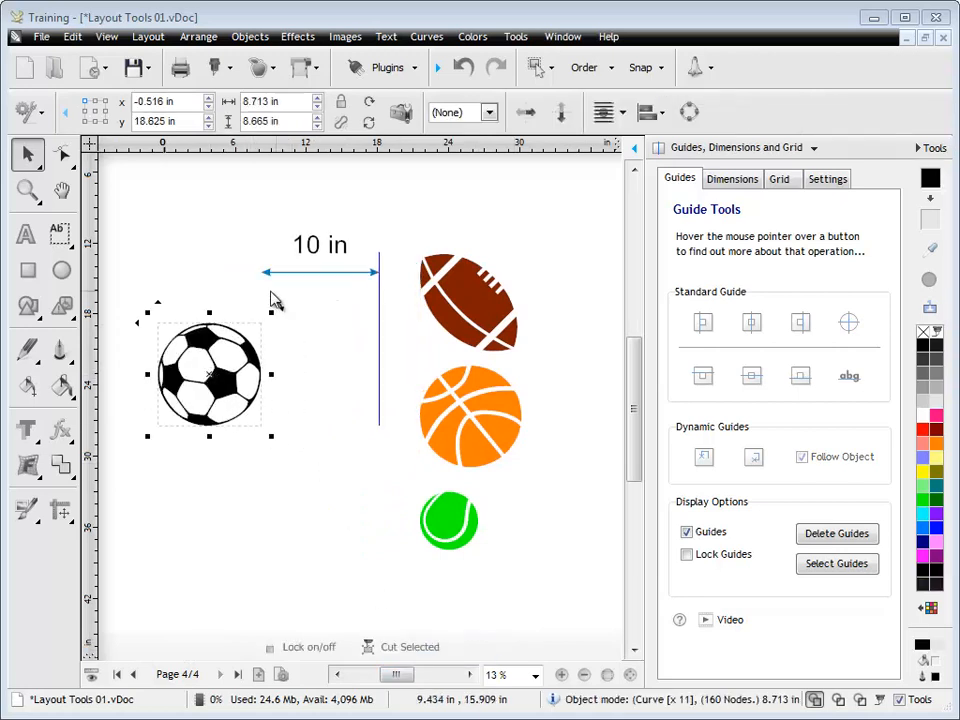
Drag the soccer ball around with its 10-inch guide following, then drop it lower.
left_click_drag(210, 375, 195, 343)
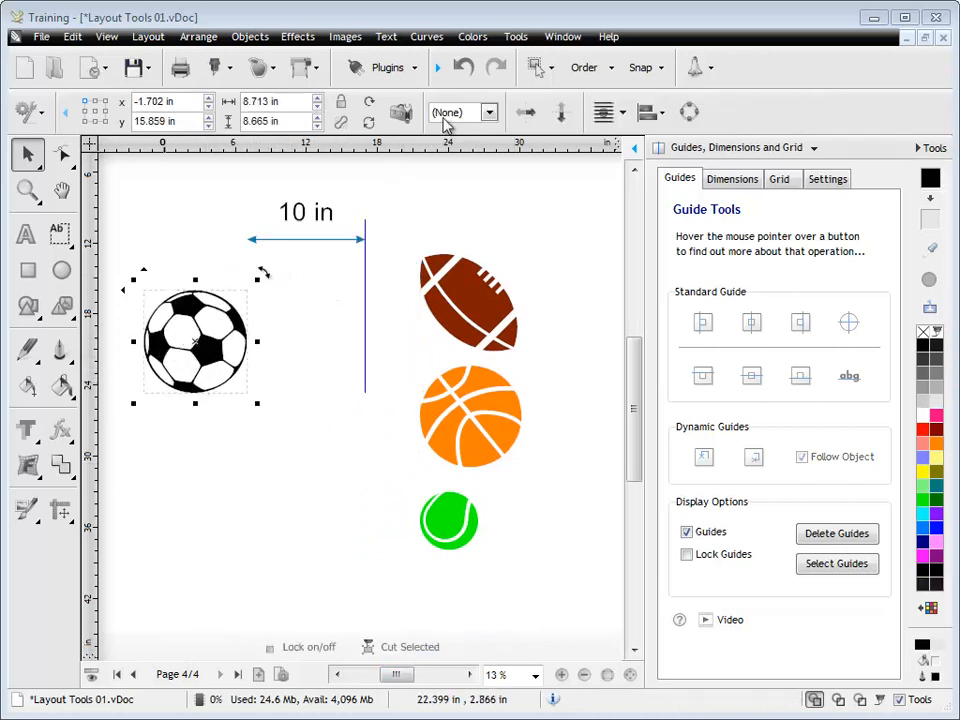
left_click_drag(195, 345, 250, 365)
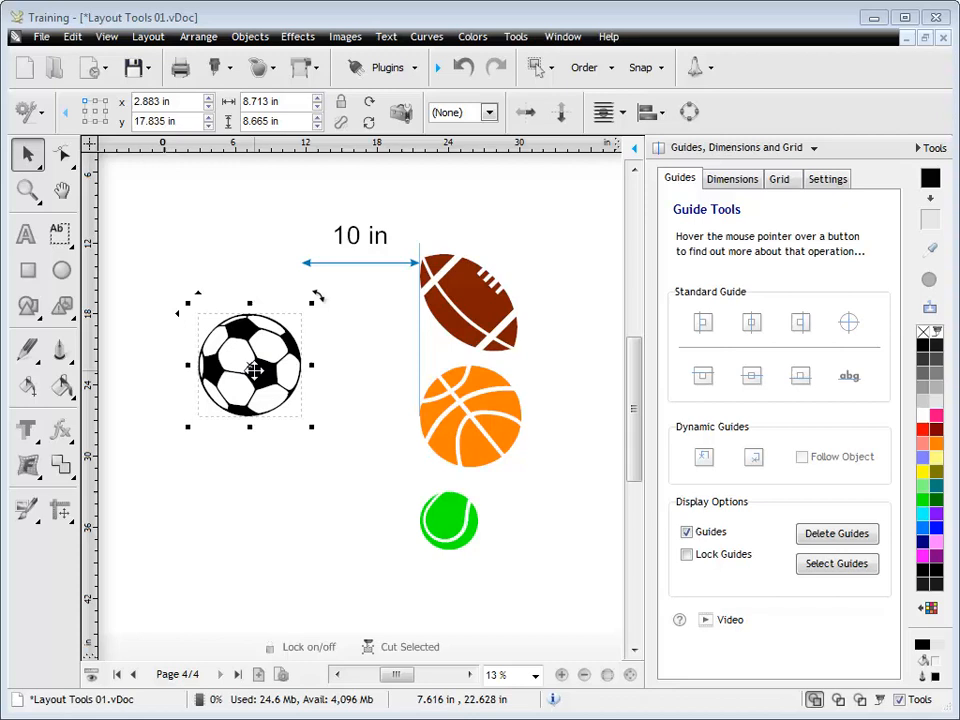
left_click_drag(249, 367, 239, 416)
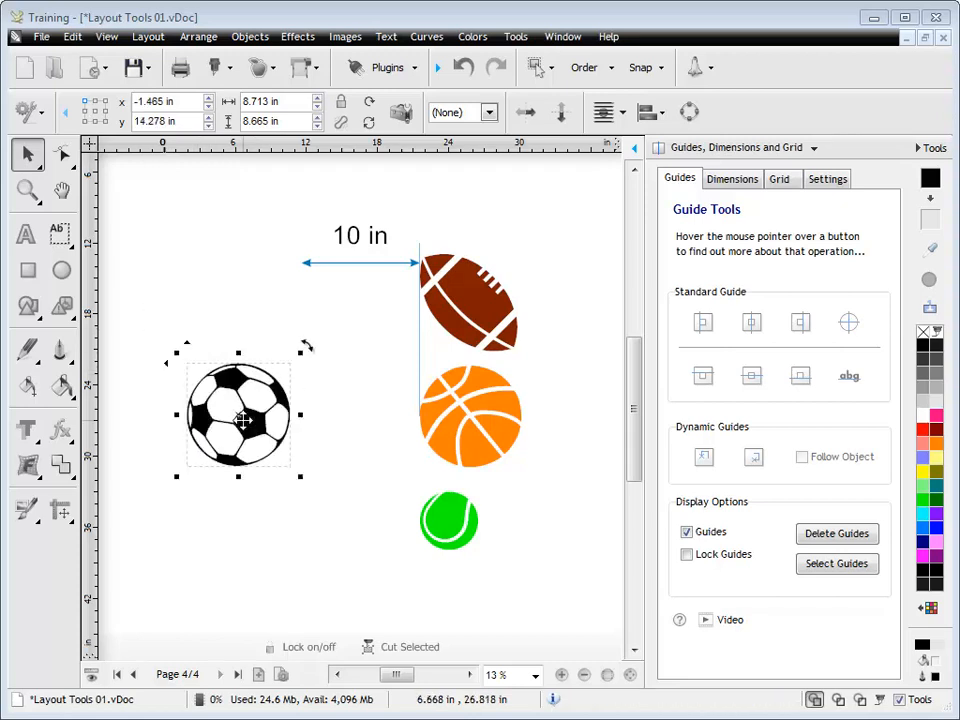